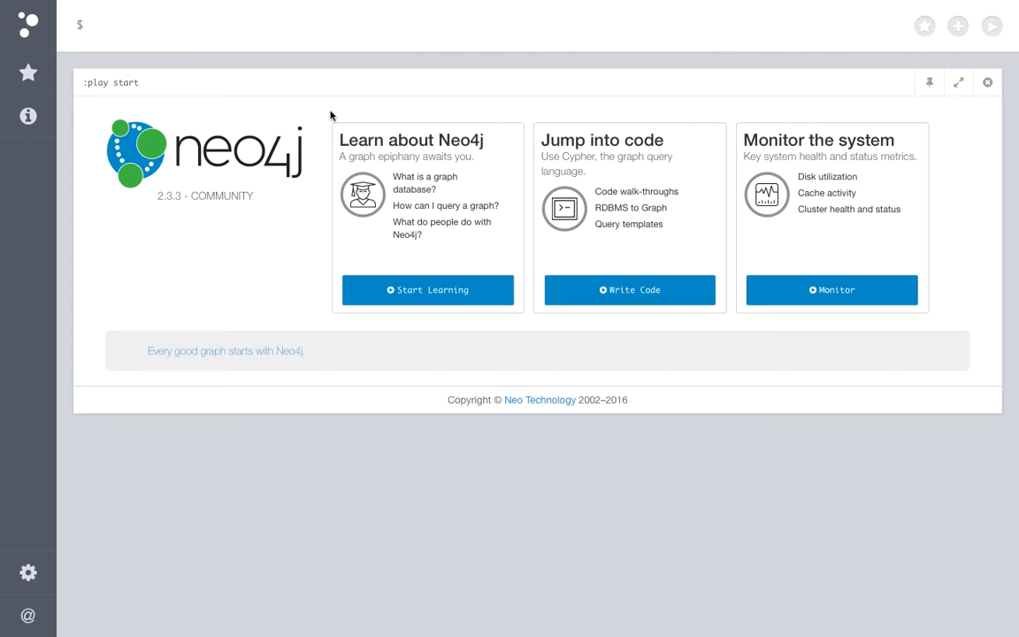
pyautogui.moveTo(313, 114)
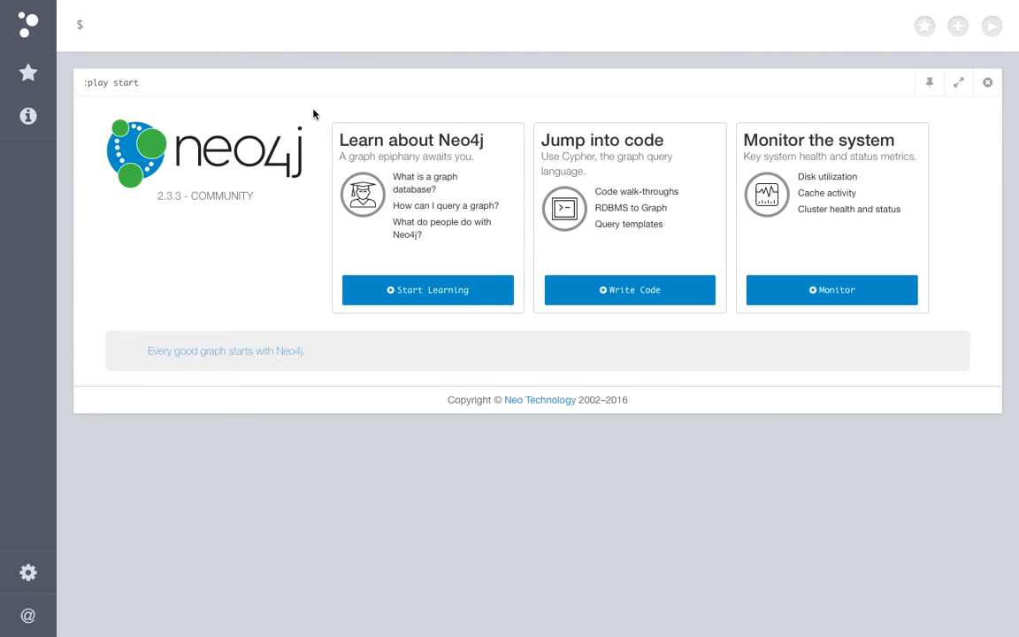
pyautogui.moveTo(187, 69)
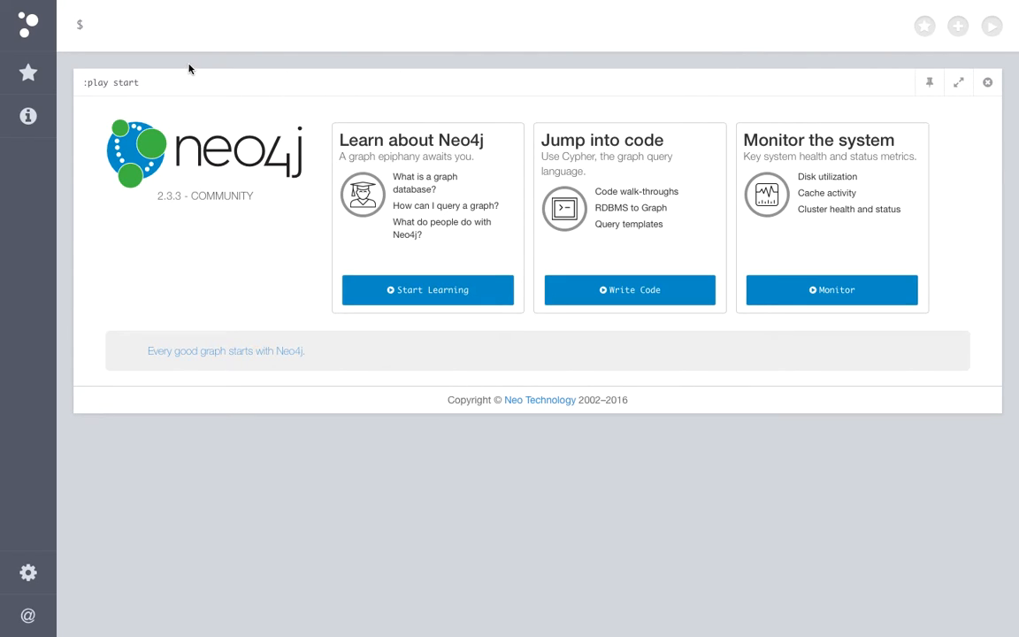
pyautogui.moveTo(138, 60)
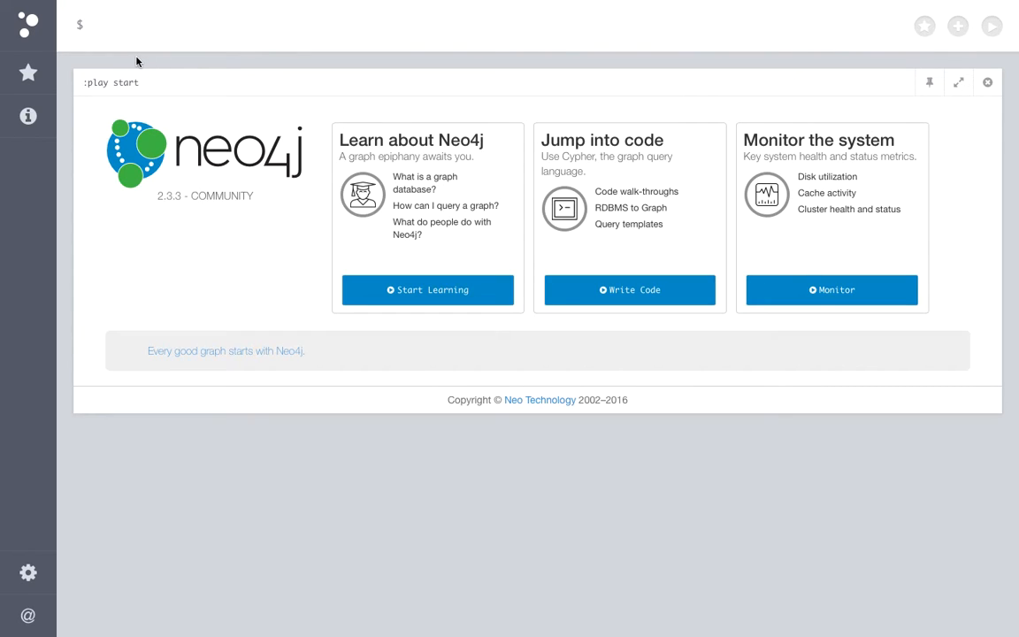
pyautogui.moveTo(142, 73)
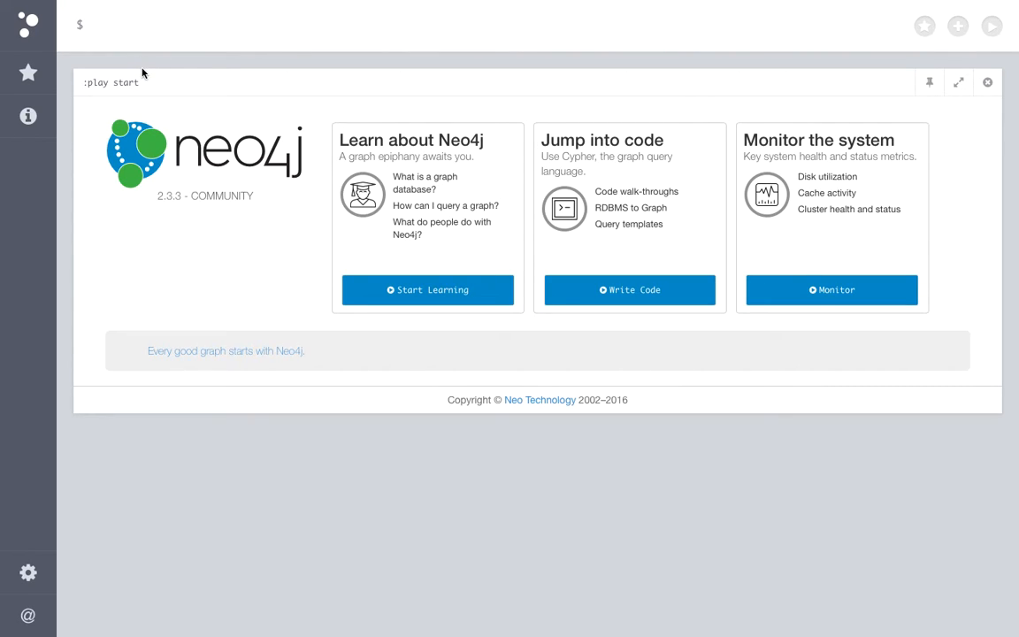
pyautogui.moveTo(55, 43)
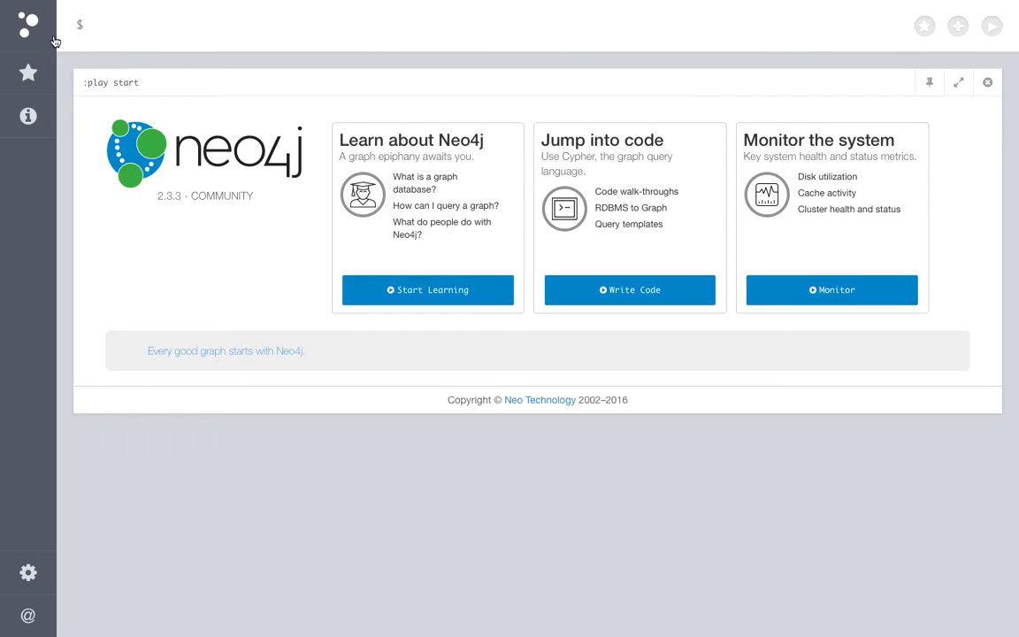
# Run MATCH (n:Paper2) RETURN n LIMIT 25 and enlarge the result graph to full window
pyautogui.click(28, 117)
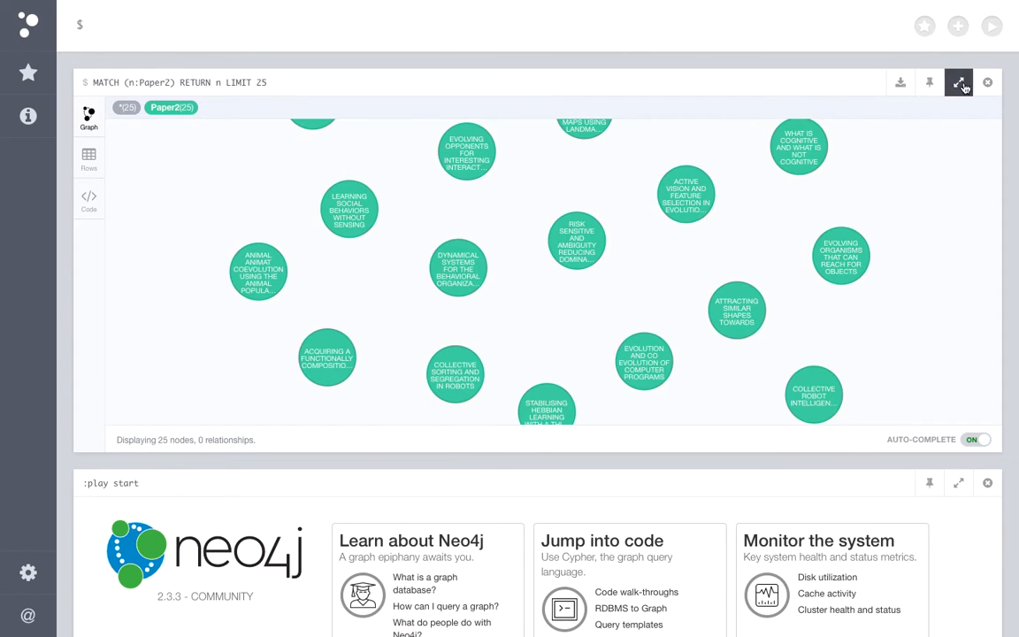
pyautogui.click(958, 83)
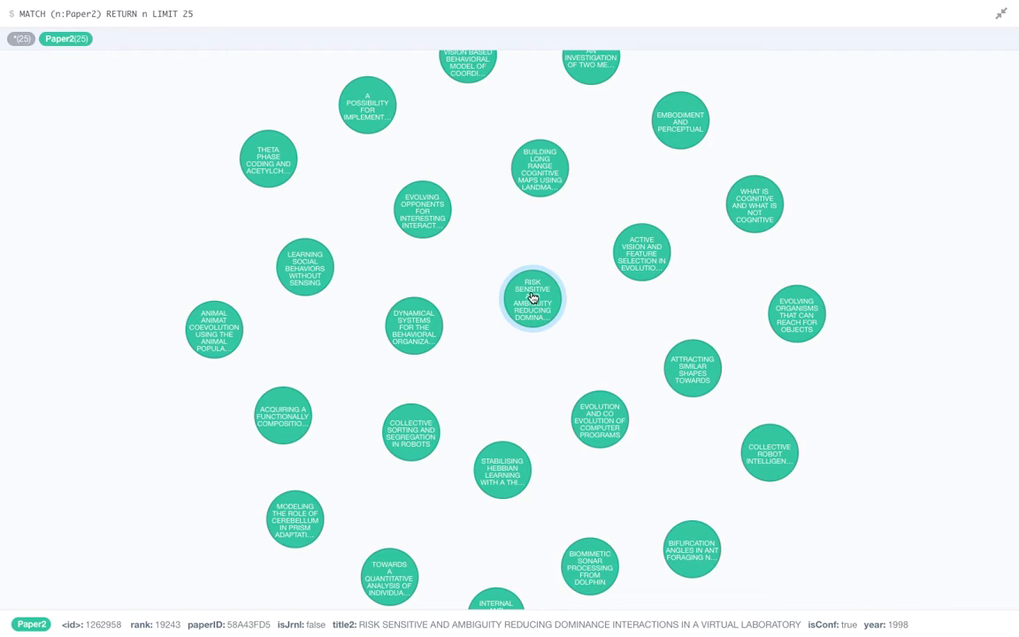
pyautogui.moveTo(576, 325)
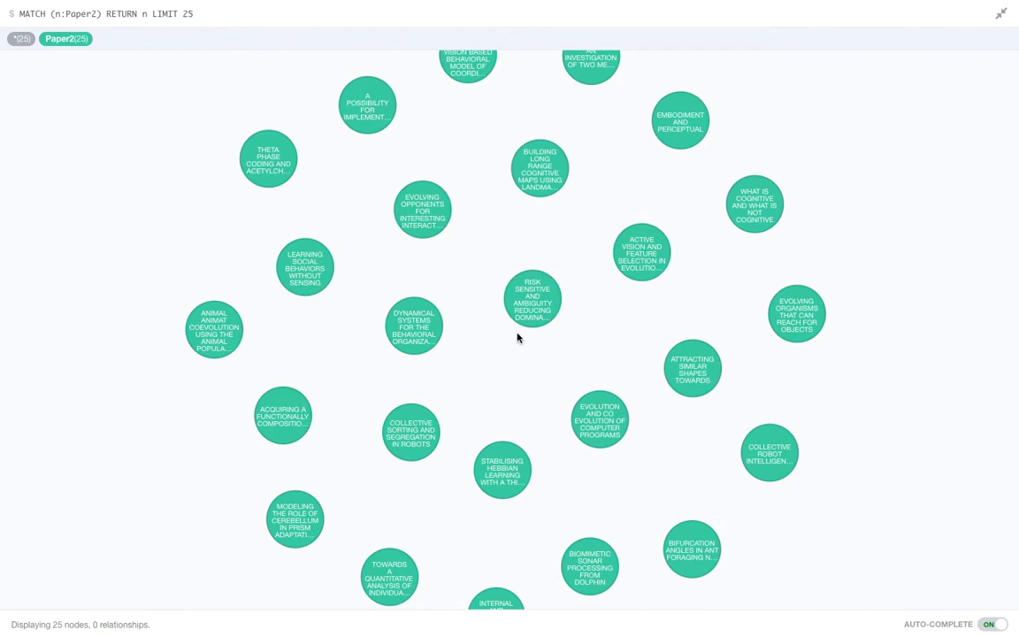
pyautogui.moveTo(541, 357)
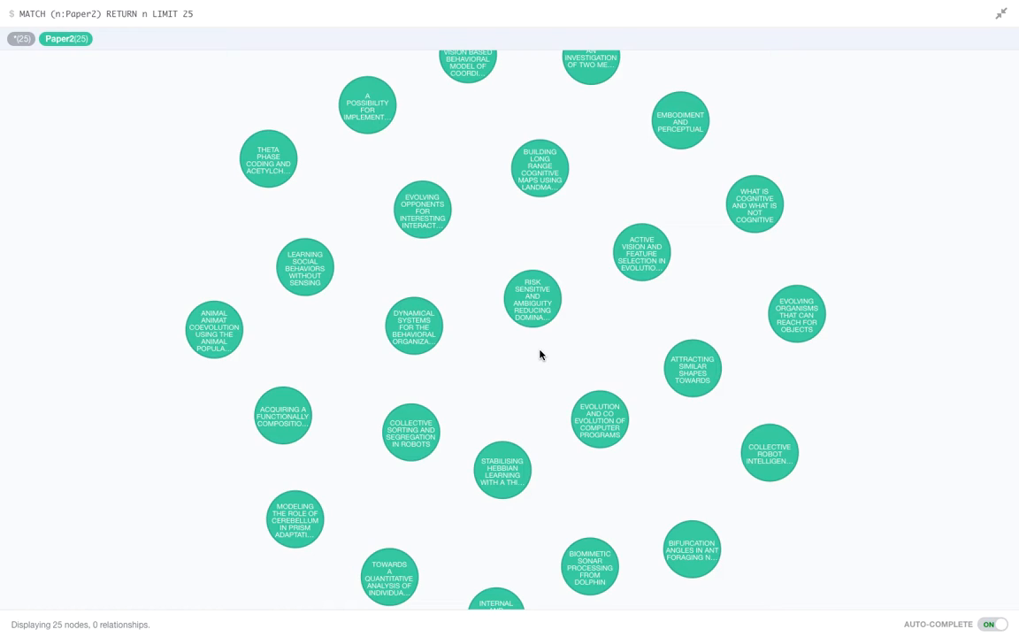
# Expand the risk-sensitive dominance paper's neighbourhood and inspect a REFERS2 link to a referenced paper
pyautogui.click(532, 299)
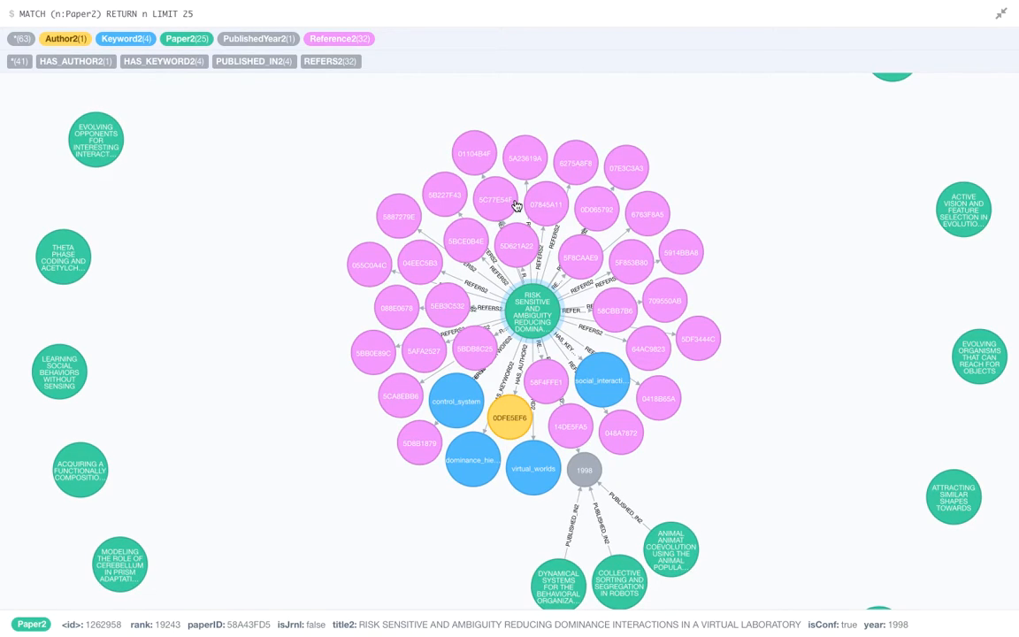
pyautogui.click(493, 198)
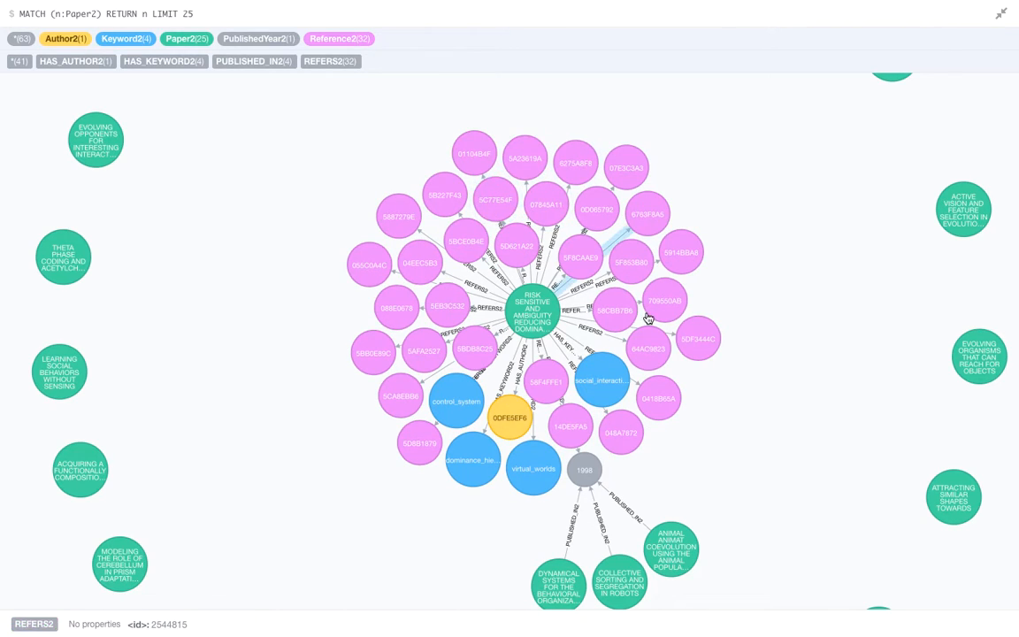
pyautogui.click(580, 258)
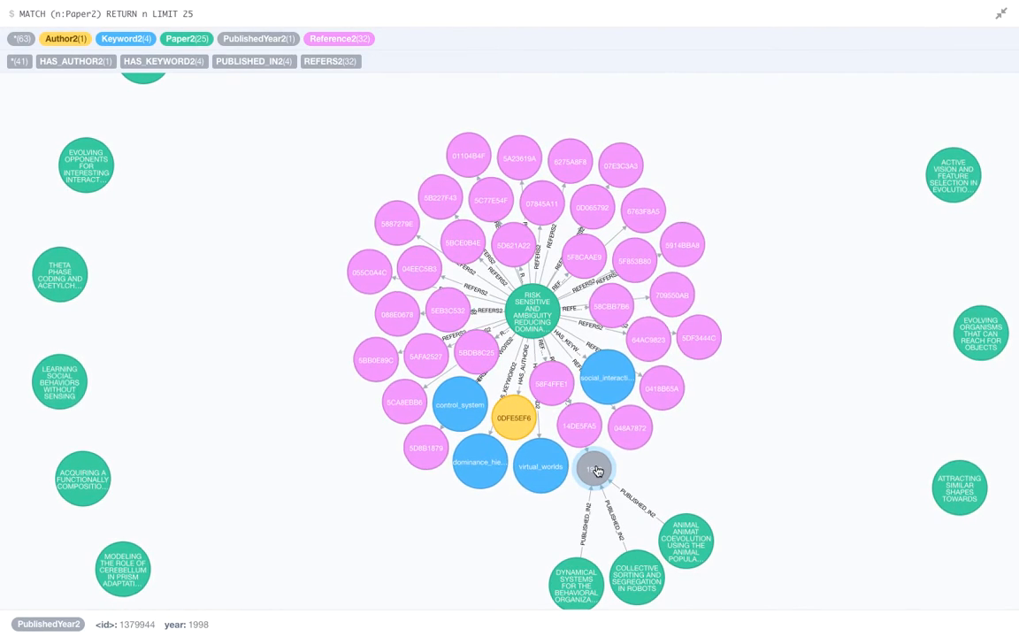
pyautogui.moveTo(628, 471)
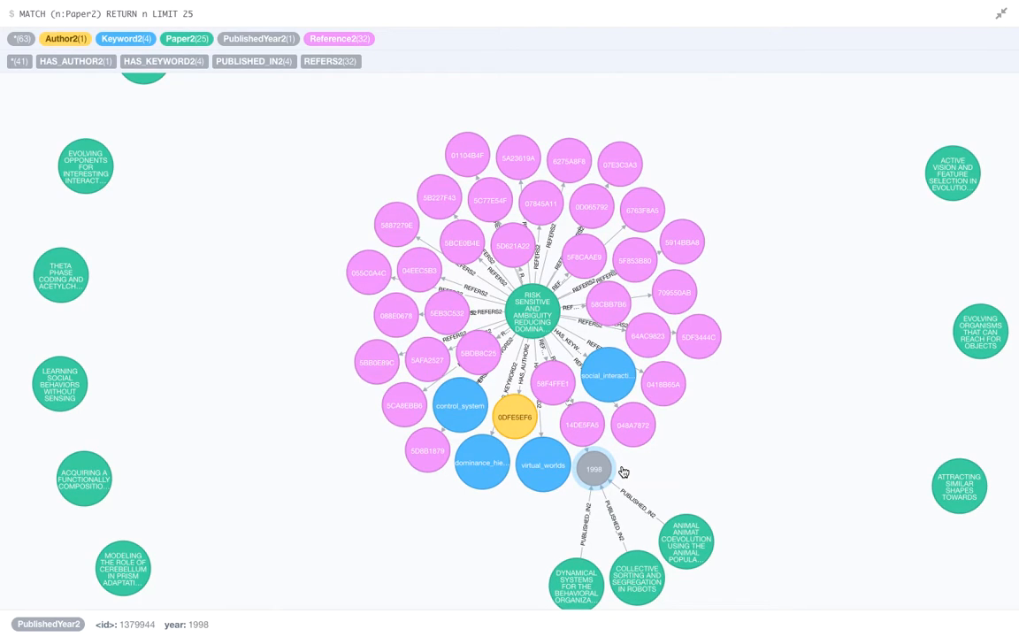
pyautogui.moveTo(619, 467)
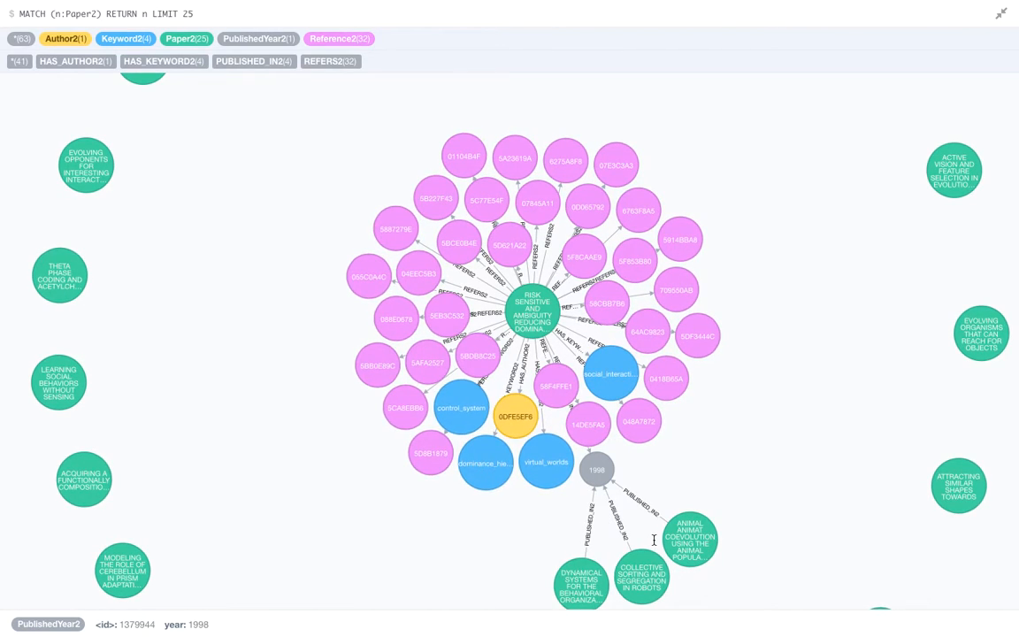
pyautogui.moveTo(604, 534)
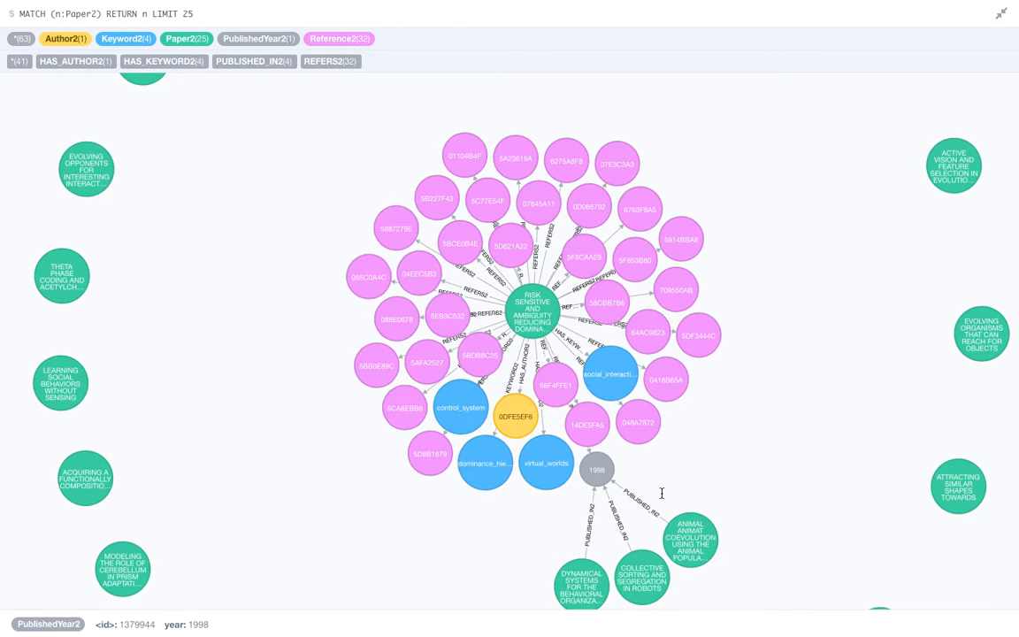
pyautogui.moveTo(156, 173)
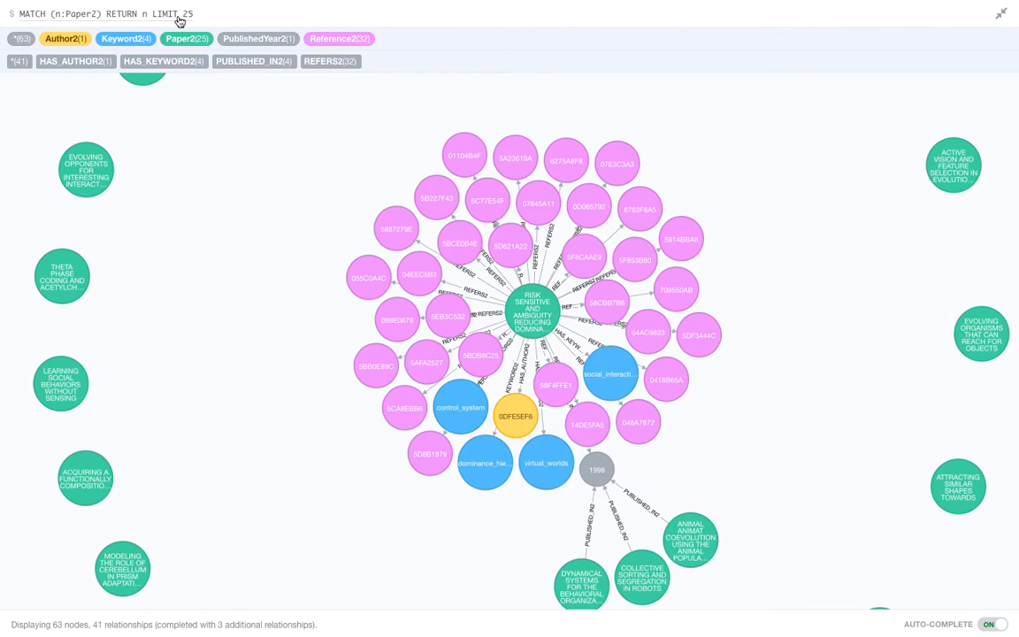
pyautogui.moveTo(269, 310)
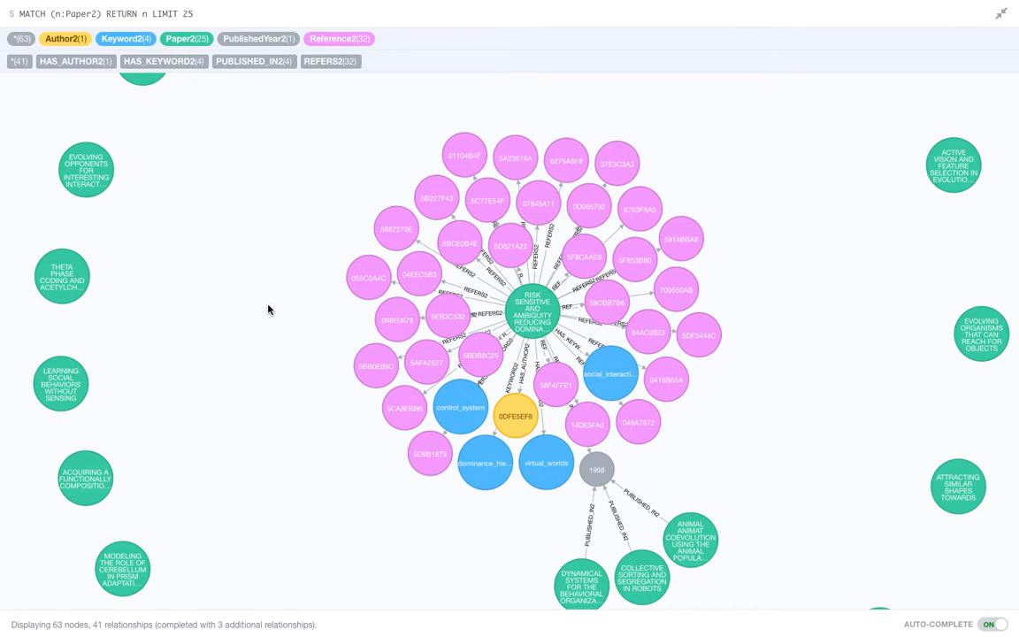
pyautogui.moveTo(484, 545)
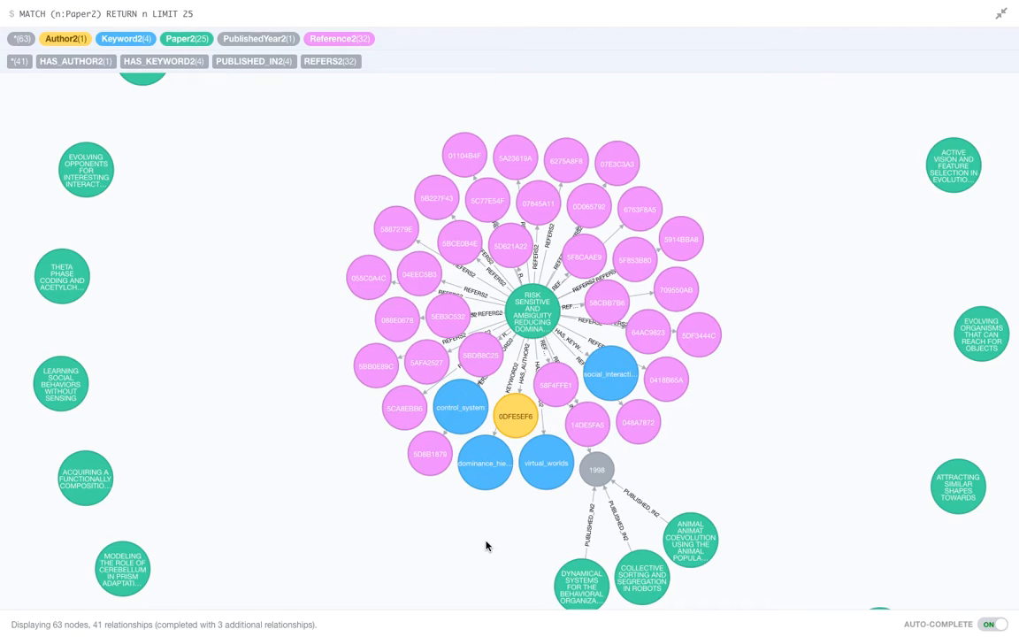
pyautogui.moveTo(510, 512)
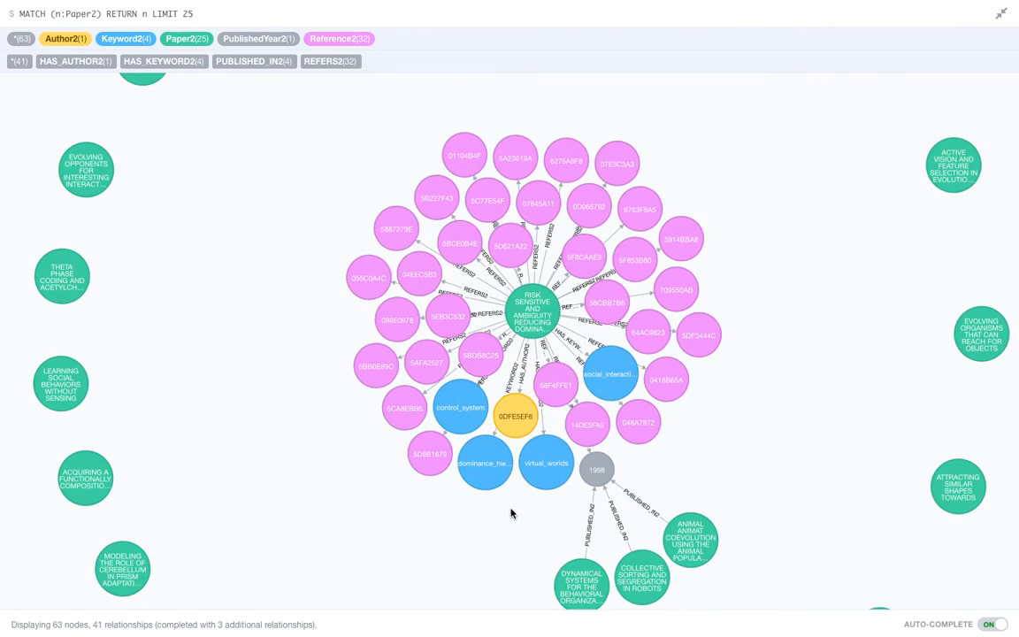
pyautogui.click(517, 414)
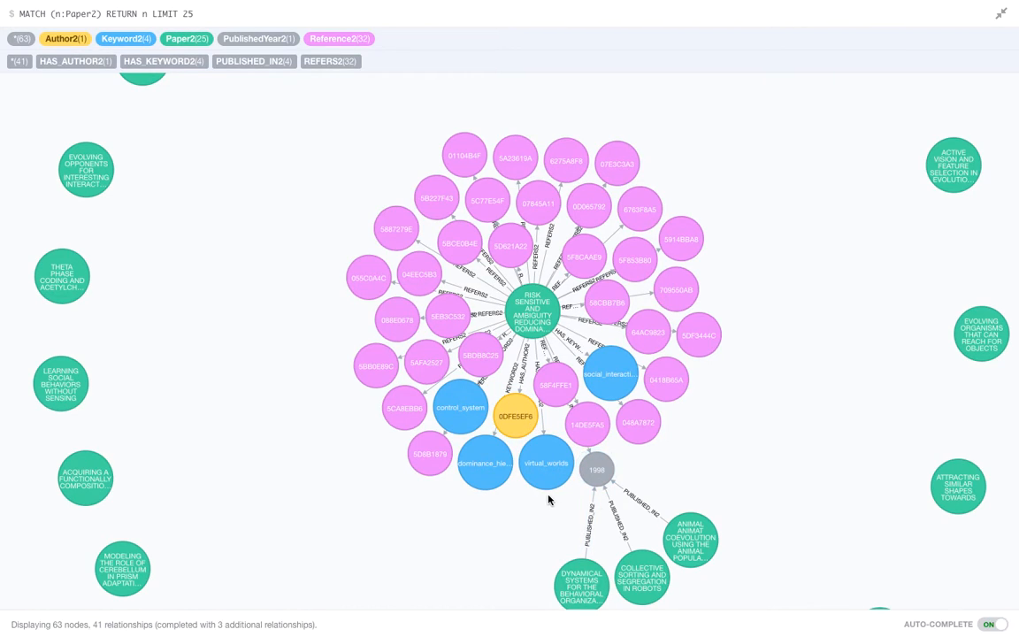
pyautogui.moveTo(554, 509)
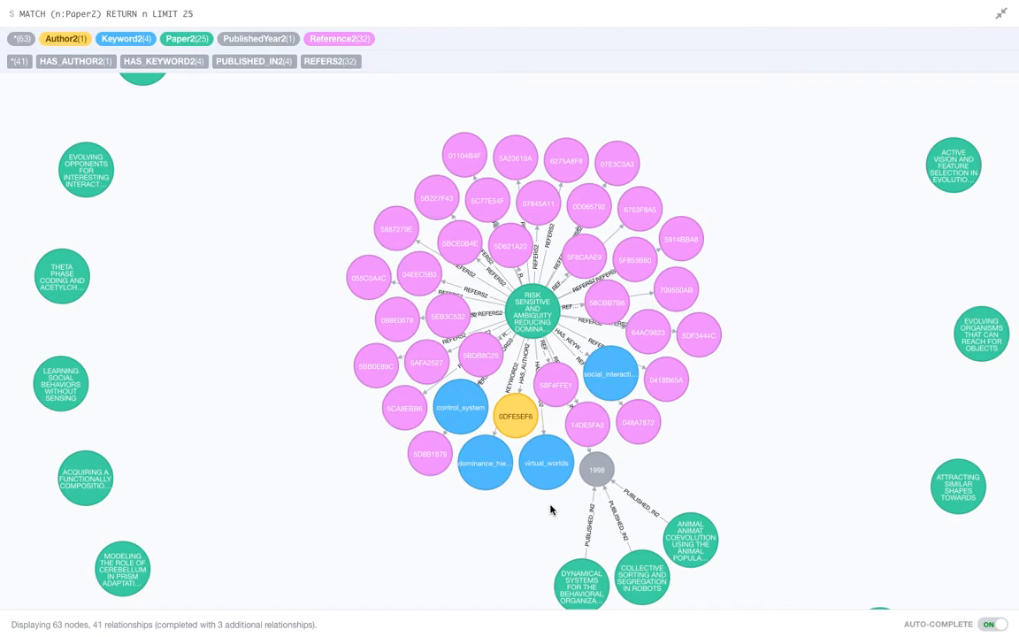
pyautogui.moveTo(527, 508)
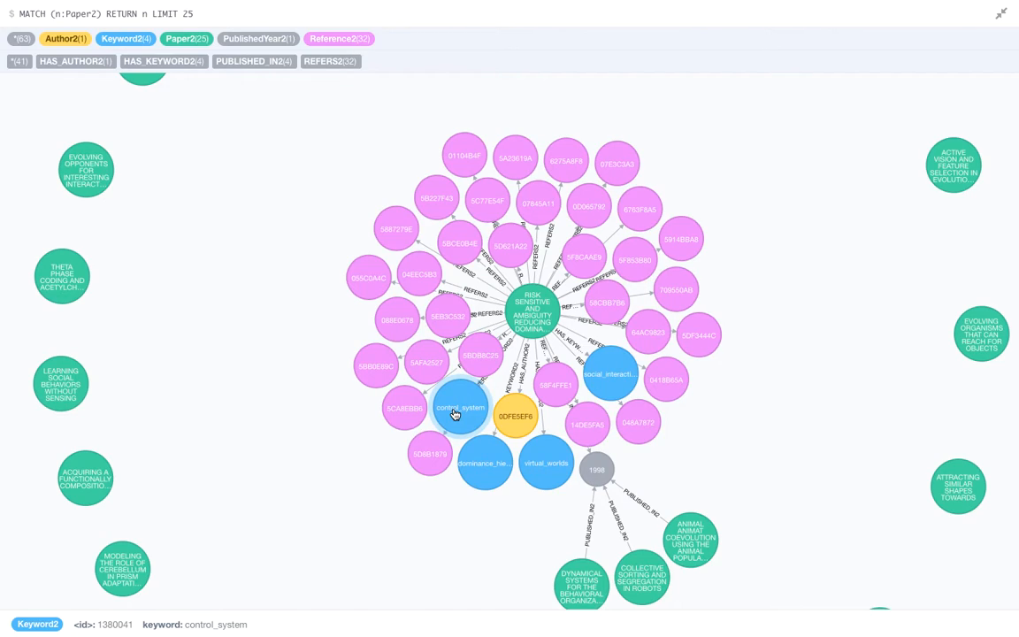
pyautogui.moveTo(460, 424)
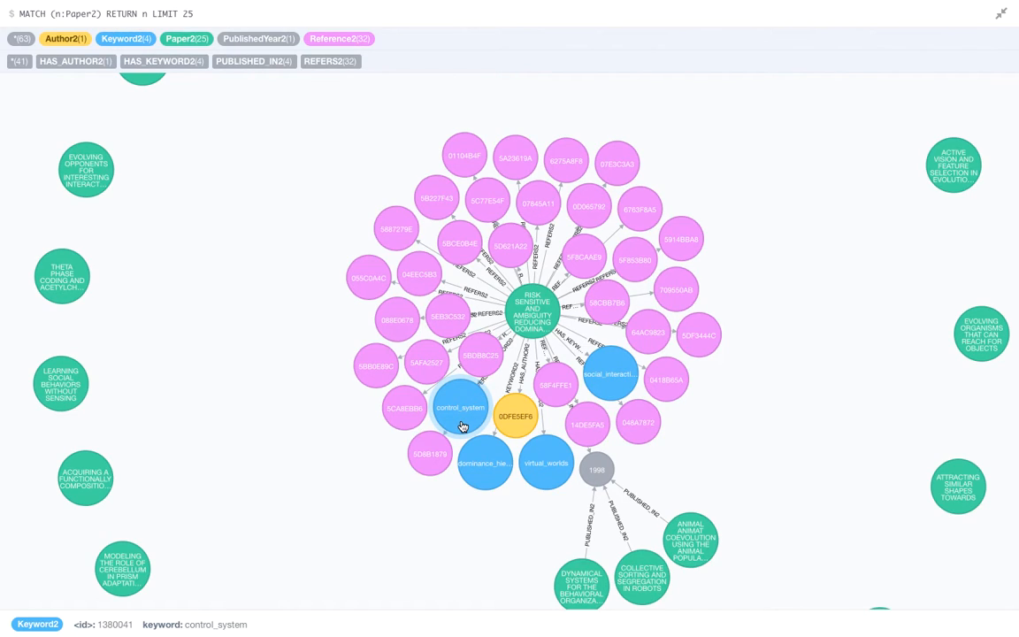
# Expand the control_system keyword node, bringing the graph to 108 nodes and 142 relationships
pyautogui.click(430, 453)
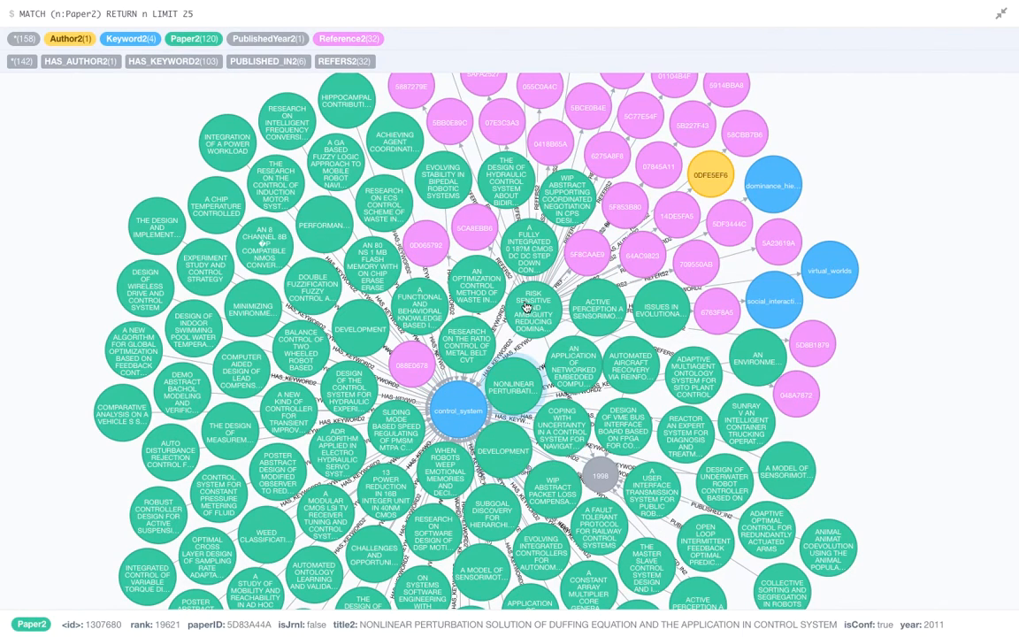
pyautogui.click(785, 470)
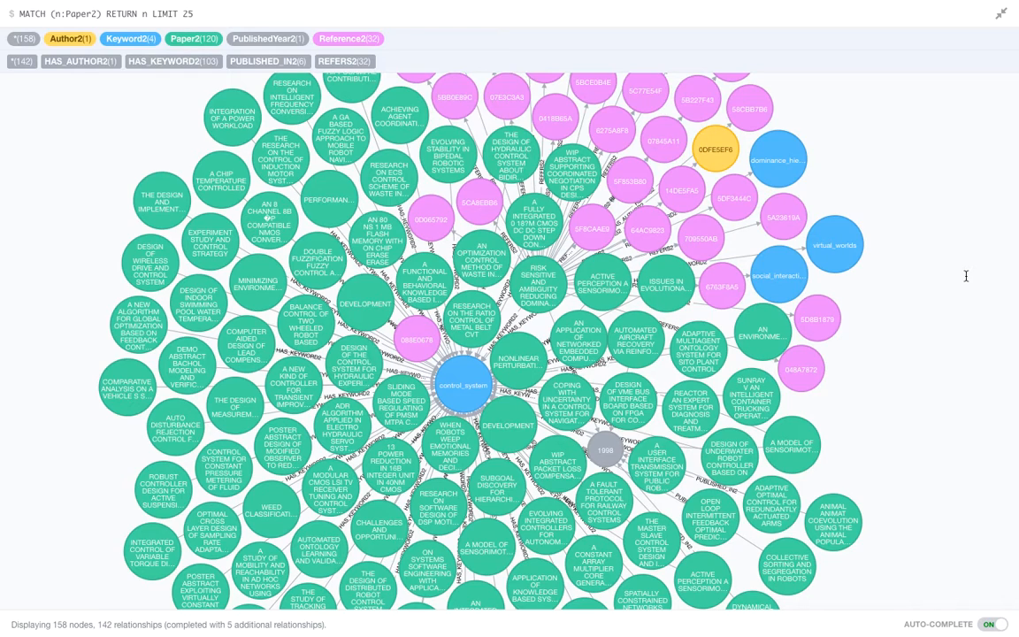
pyautogui.moveTo(916, 446)
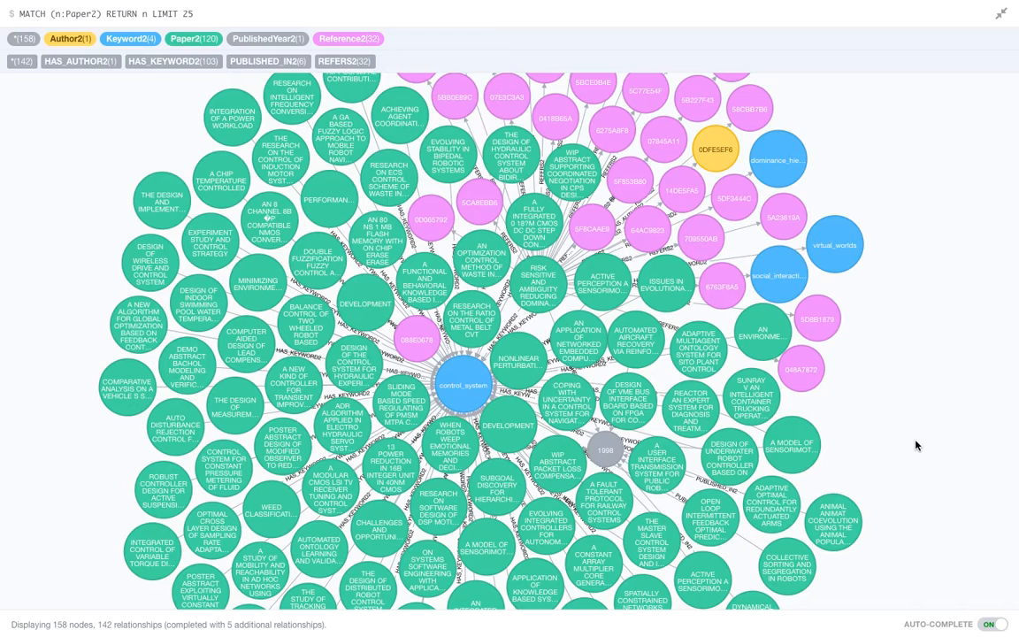